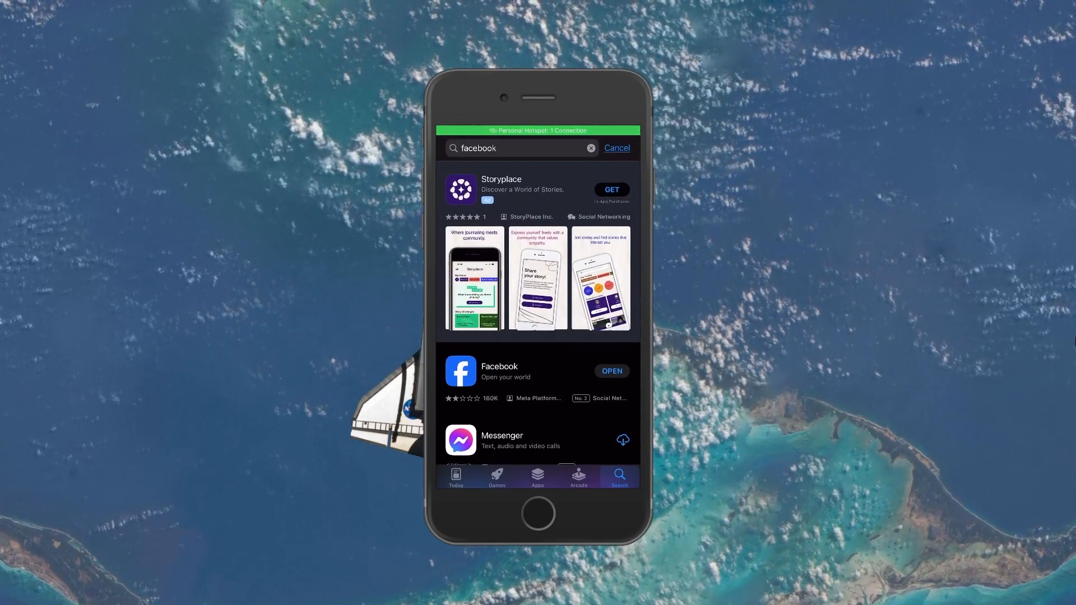
- Visit Facebook's App Store page, briefly launch Facebook, then return to the App Store
click(499, 366)
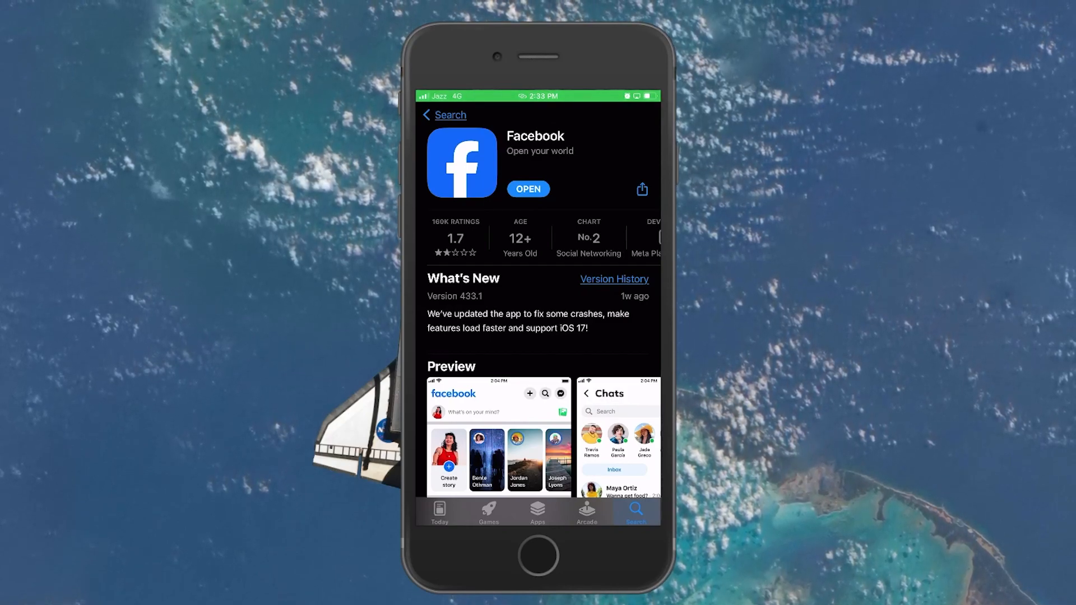
click(444, 115)
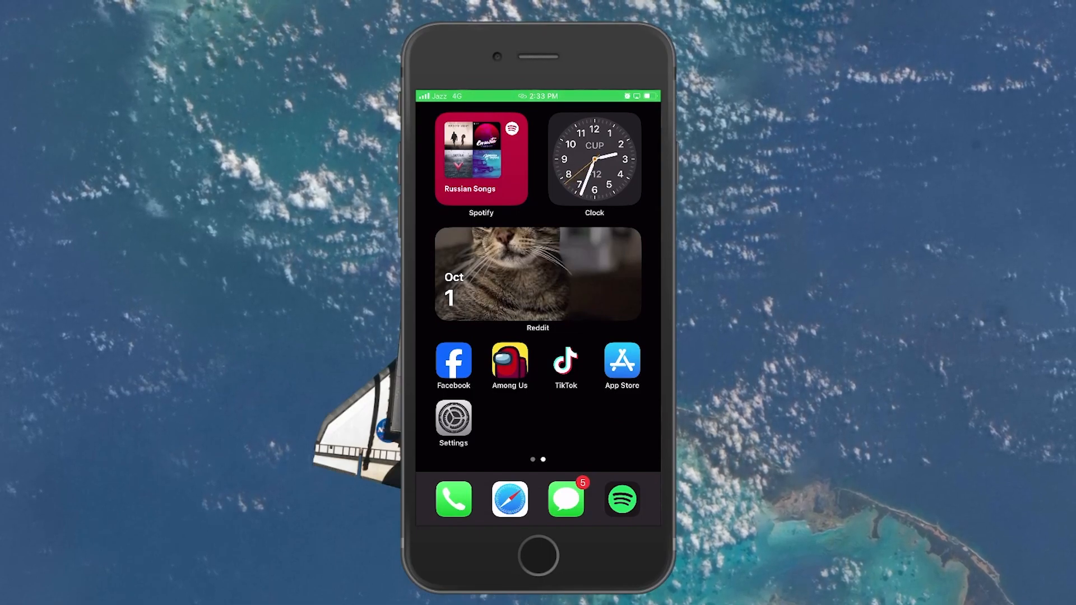
click(453, 361)
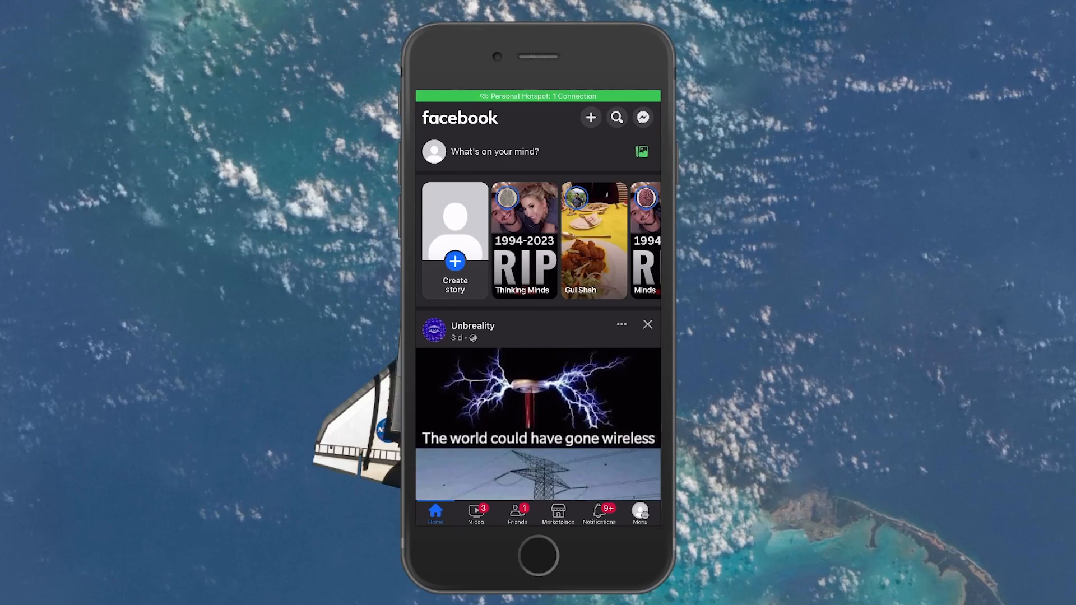
click(538, 556)
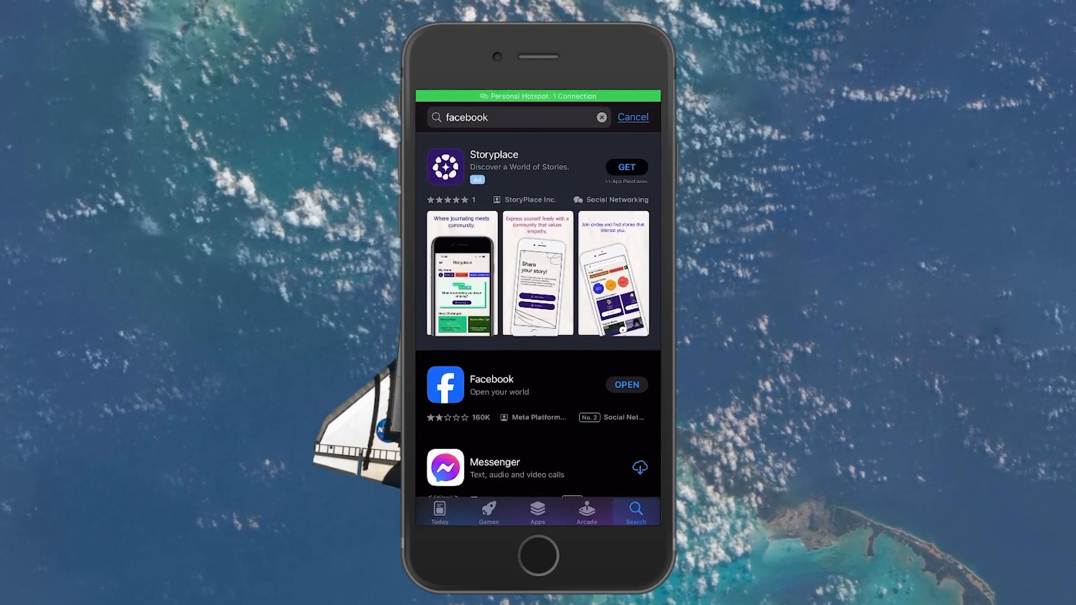
- Search the App Store for 'privadovpn', browse the VPN results, then go home
text(priv)
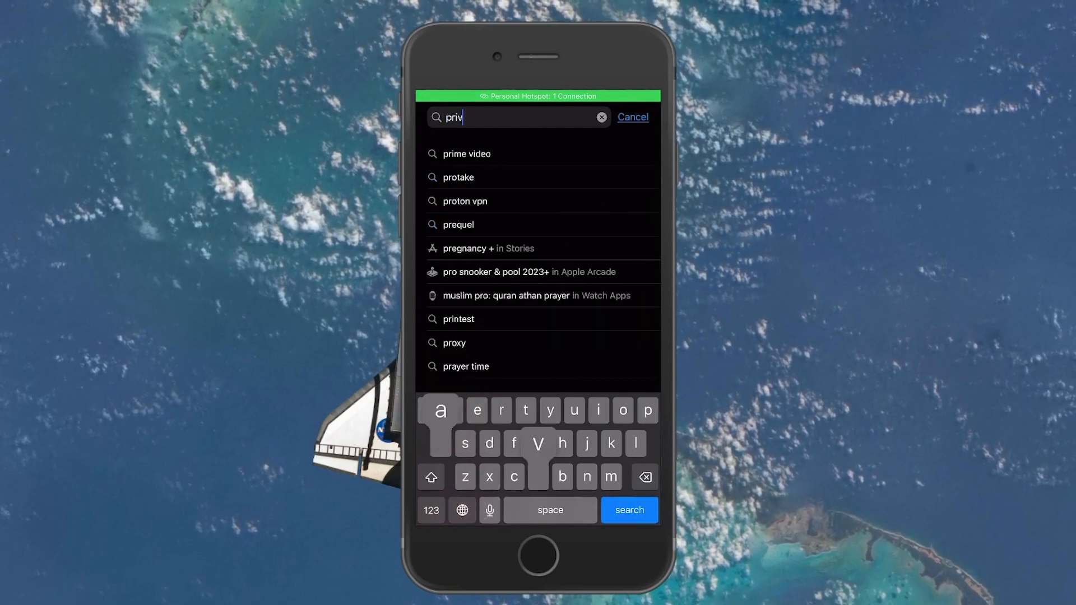
text(adovpn)
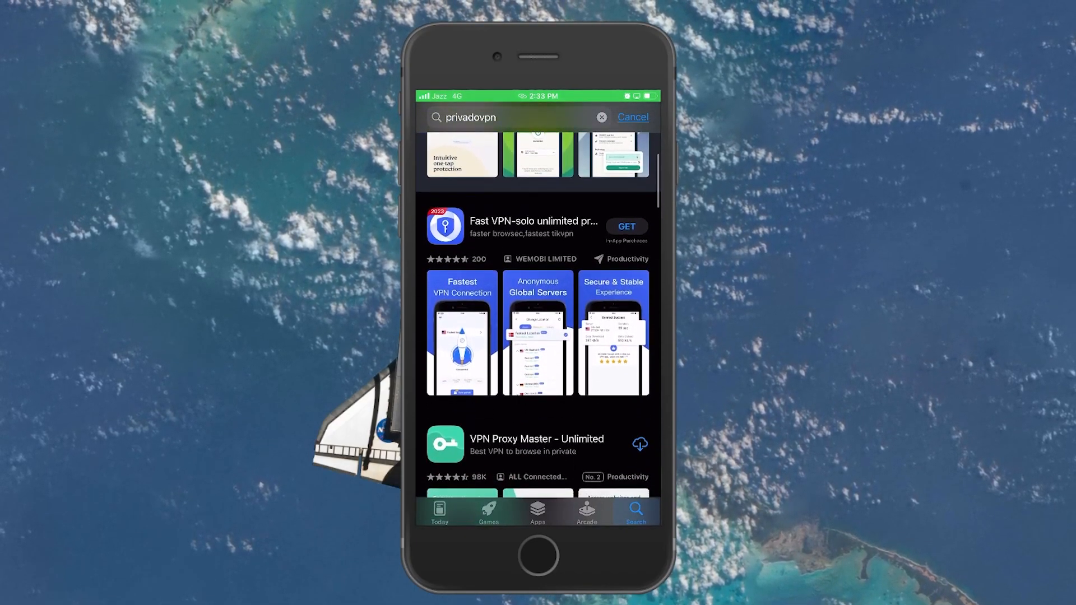
scroll(up, 3)
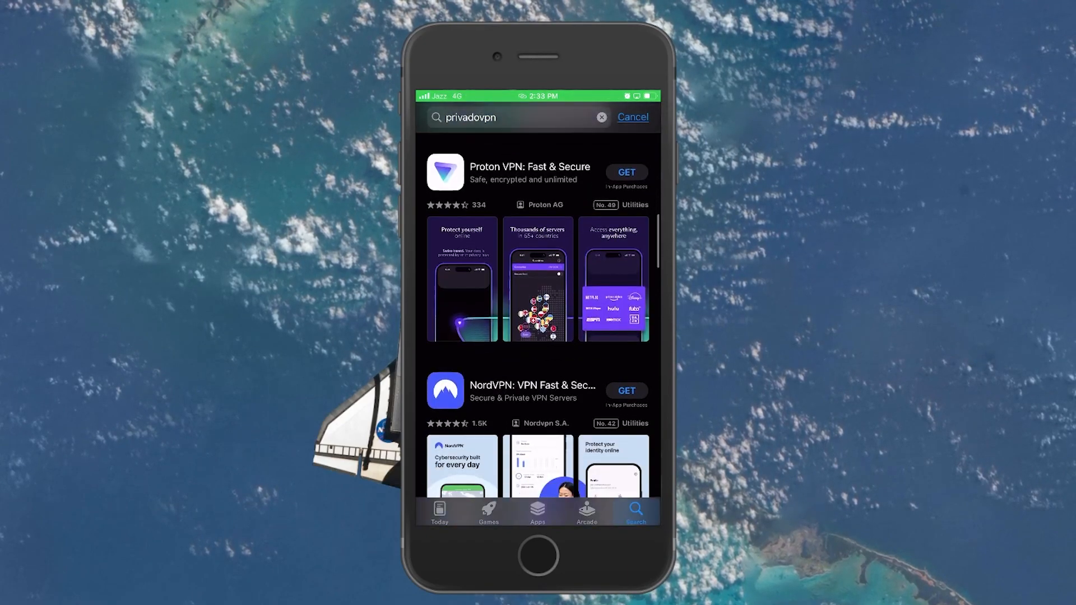
scroll(down, 3)
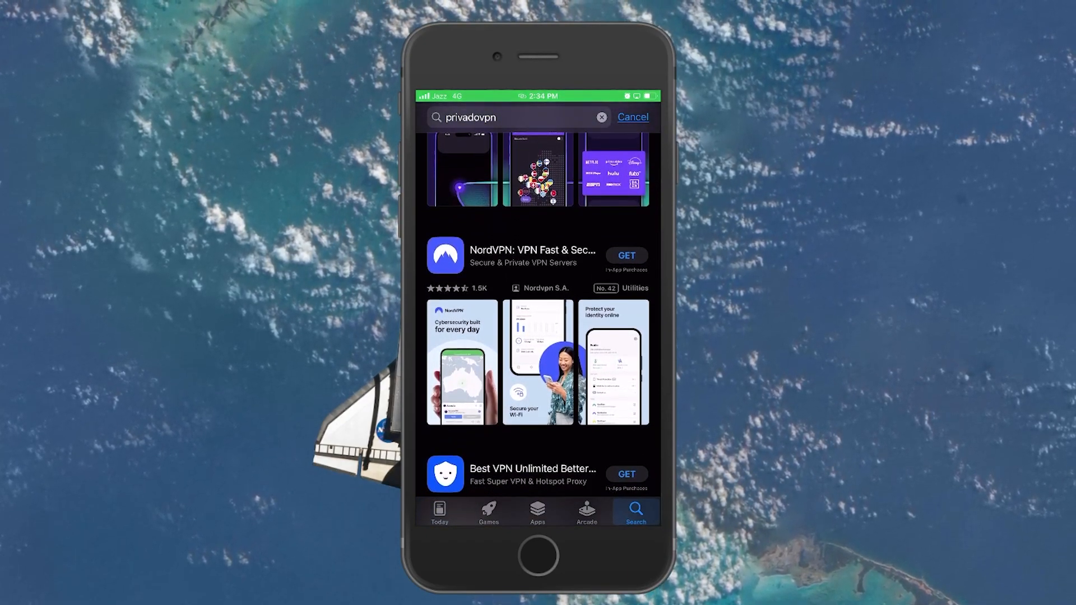
click(538, 556)
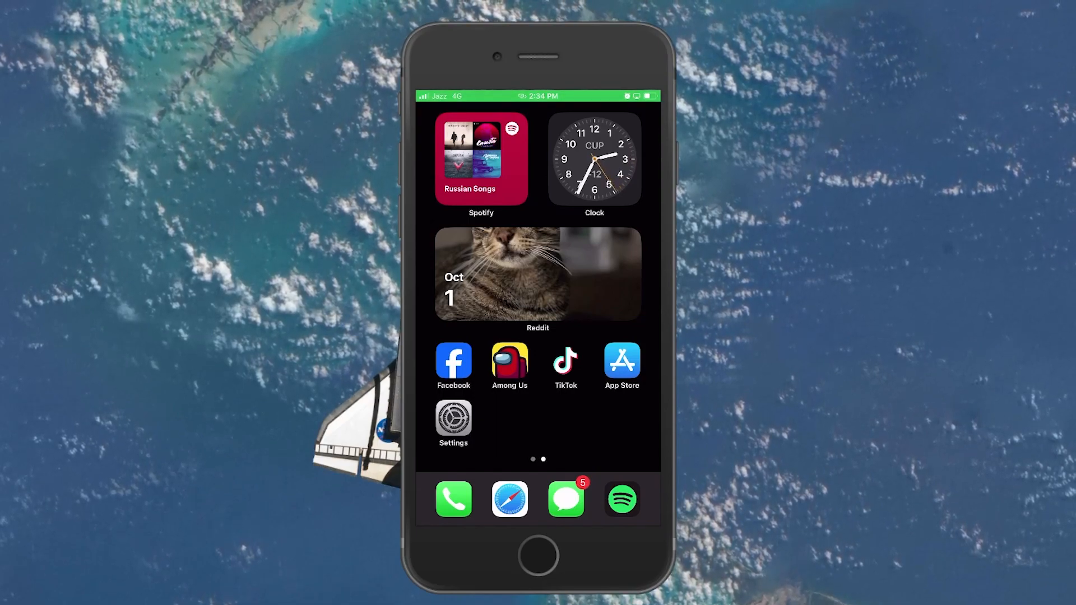
- Verify Settings shows Hotspot Shield VPN as Not Connected, then launch Facebook
click(452, 417)
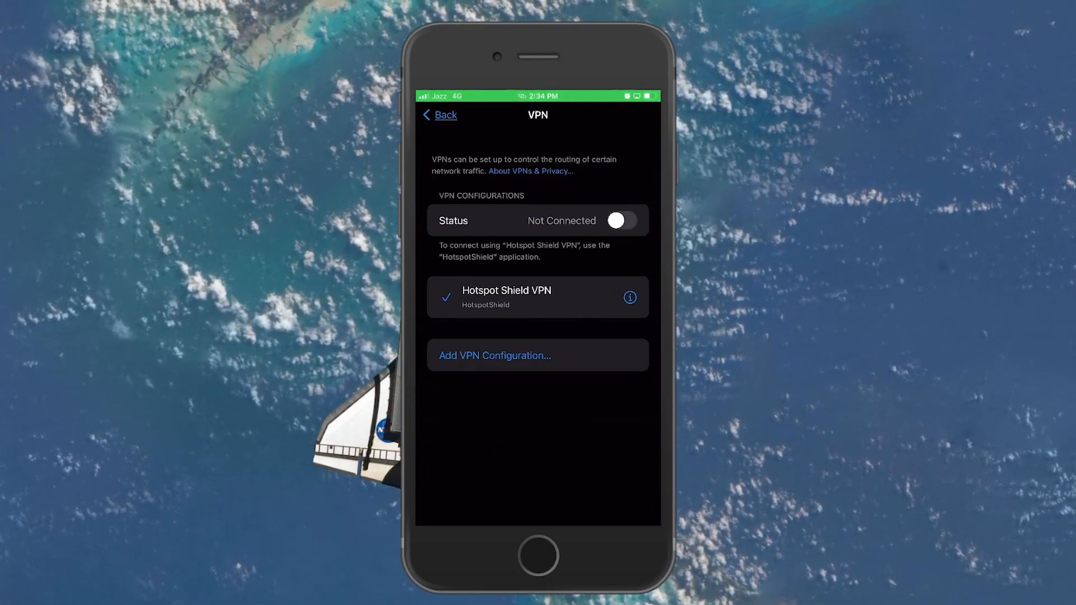
click(538, 556)
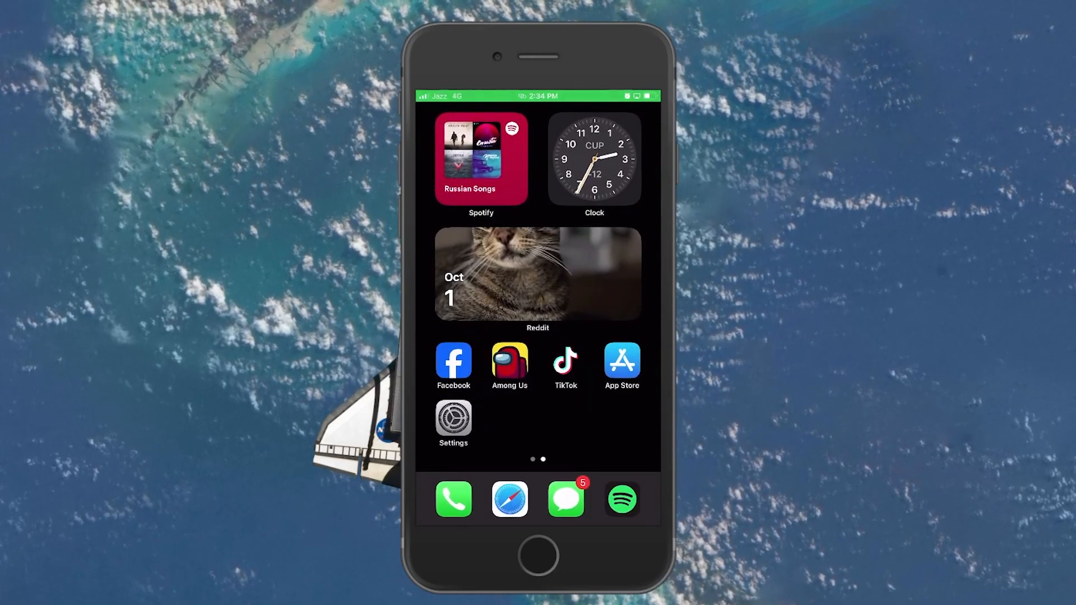
click(453, 360)
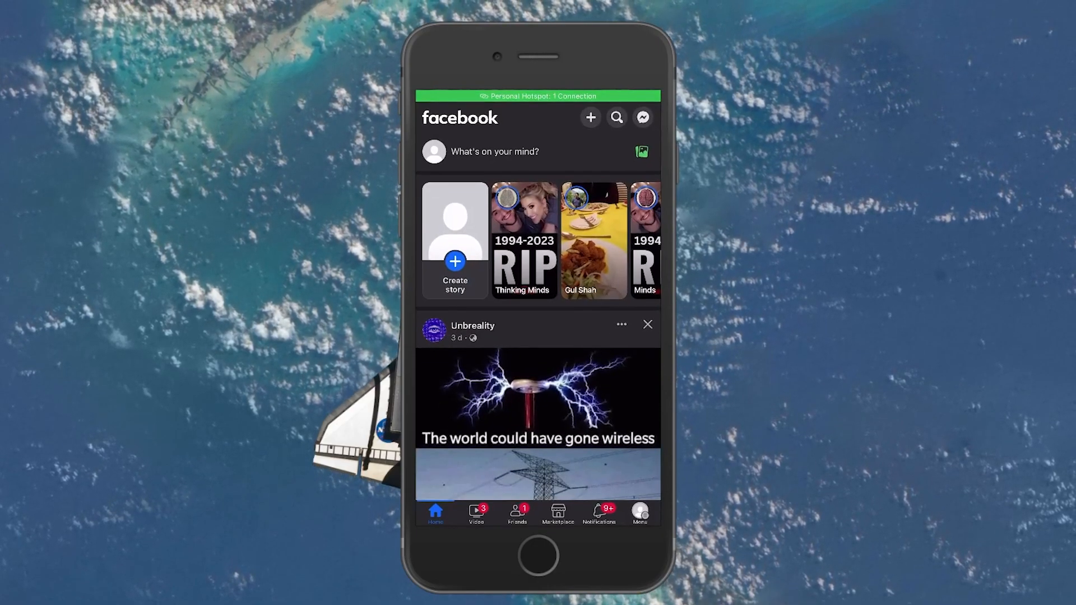
- From Facebook's Menu, go to Help & Support > Report a problem and continue
click(639, 511)
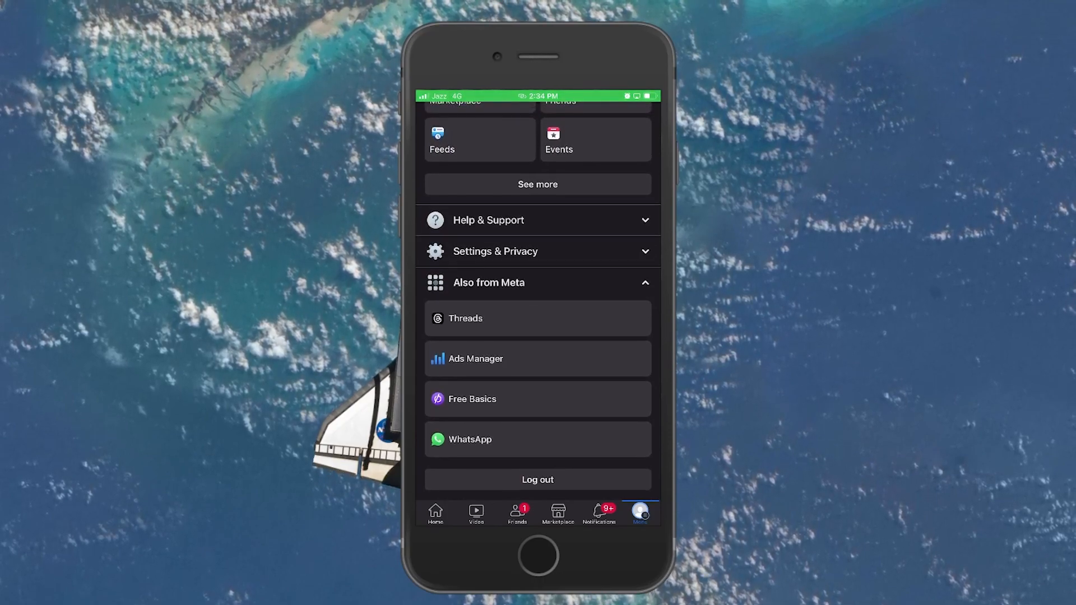
click(537, 220)
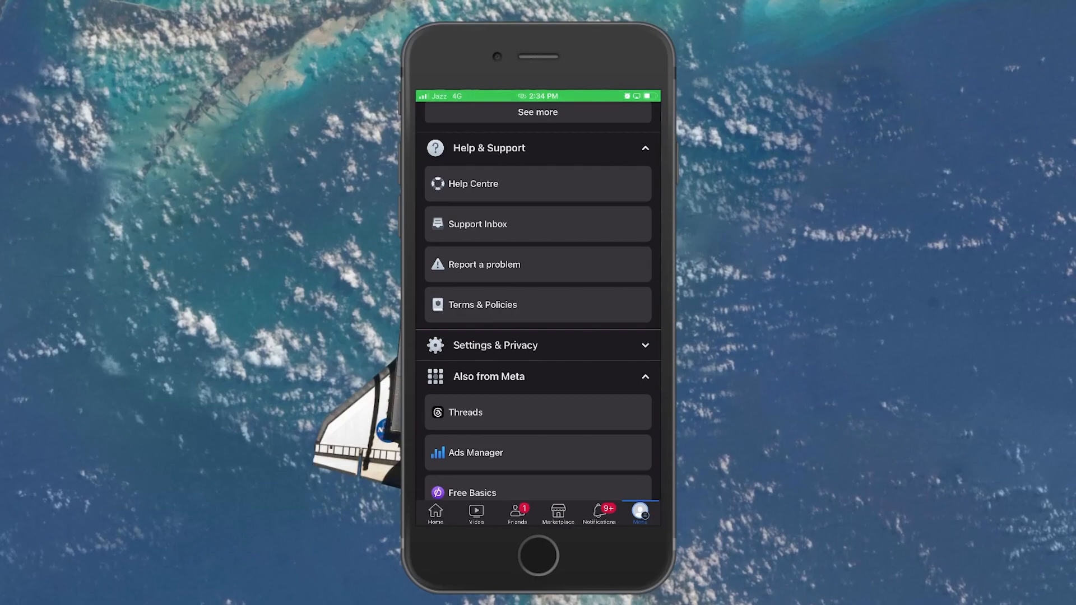
click(484, 264)
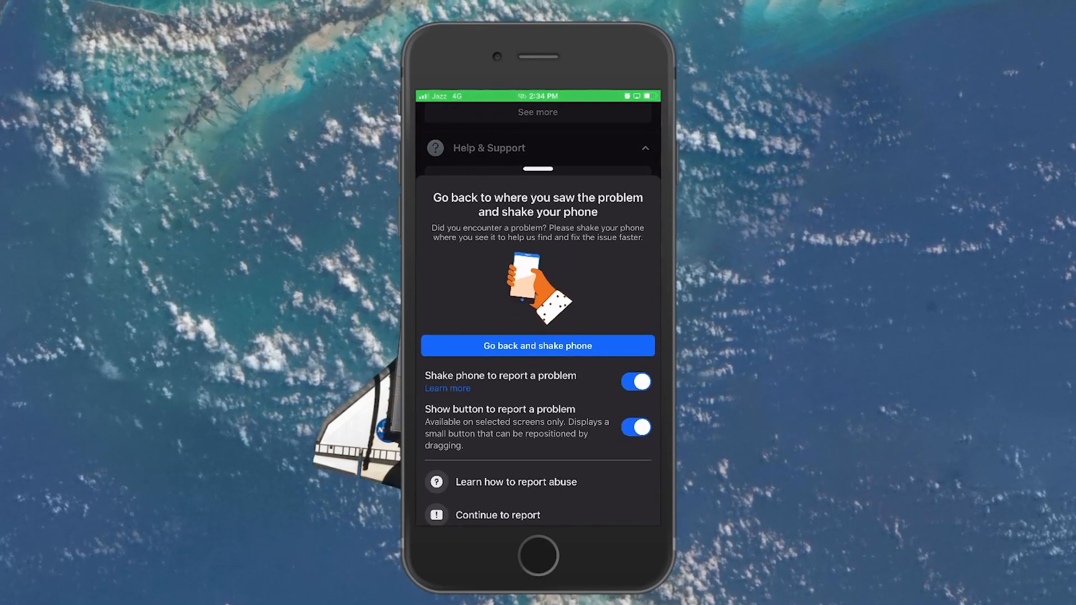
scroll(up, 3)
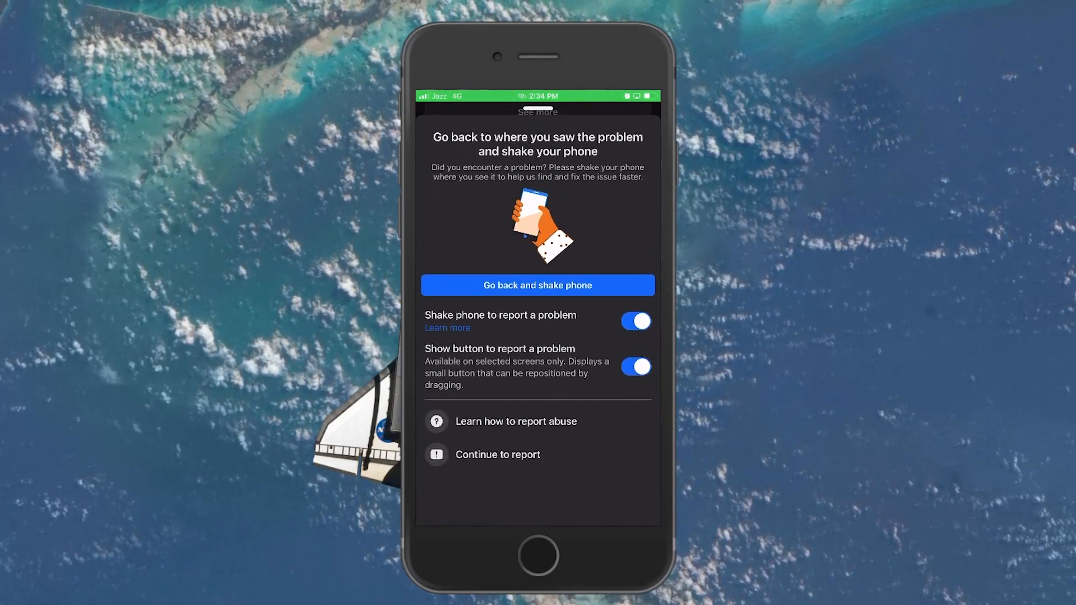
click(498, 454)
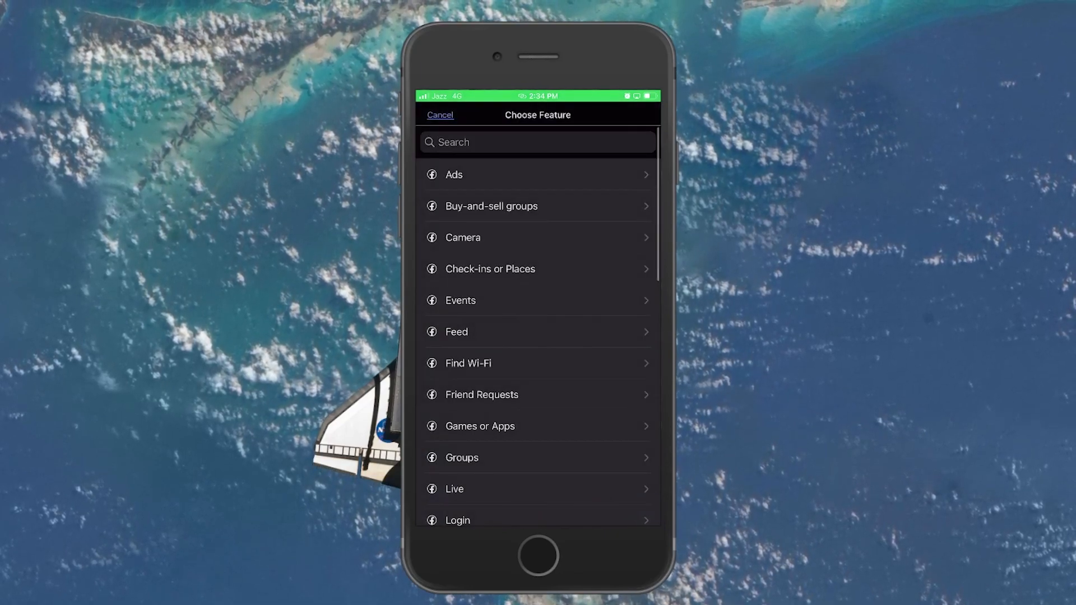
- Choose the affected feature from the Choose Feature list to get the screenshot prompt
click(535, 142)
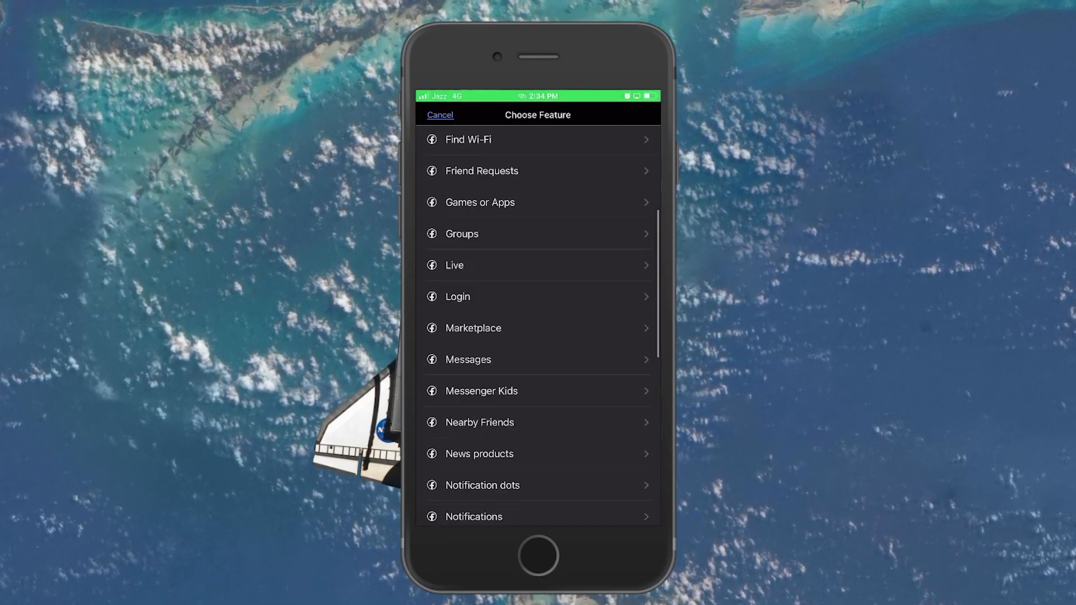
scroll(down, 3)
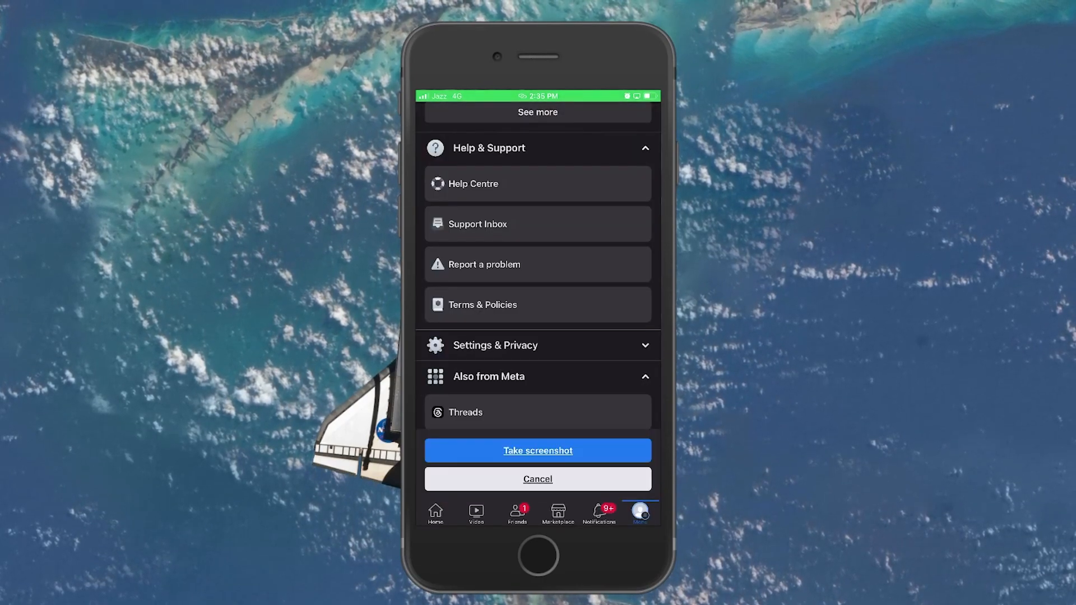
- Switch to the Home feed and take a screenshot for the report
click(435, 511)
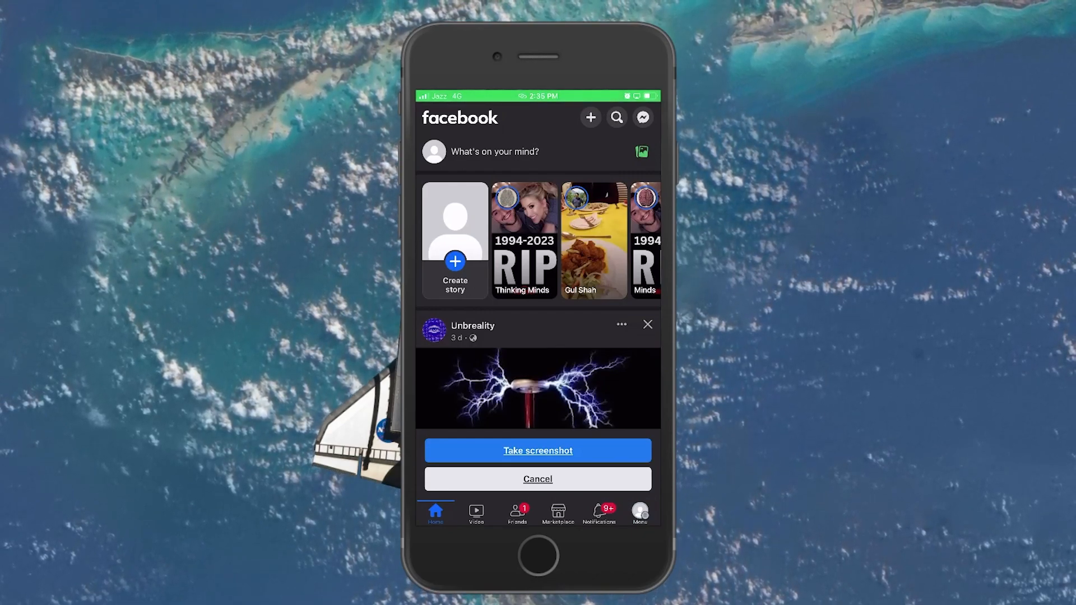
click(538, 451)
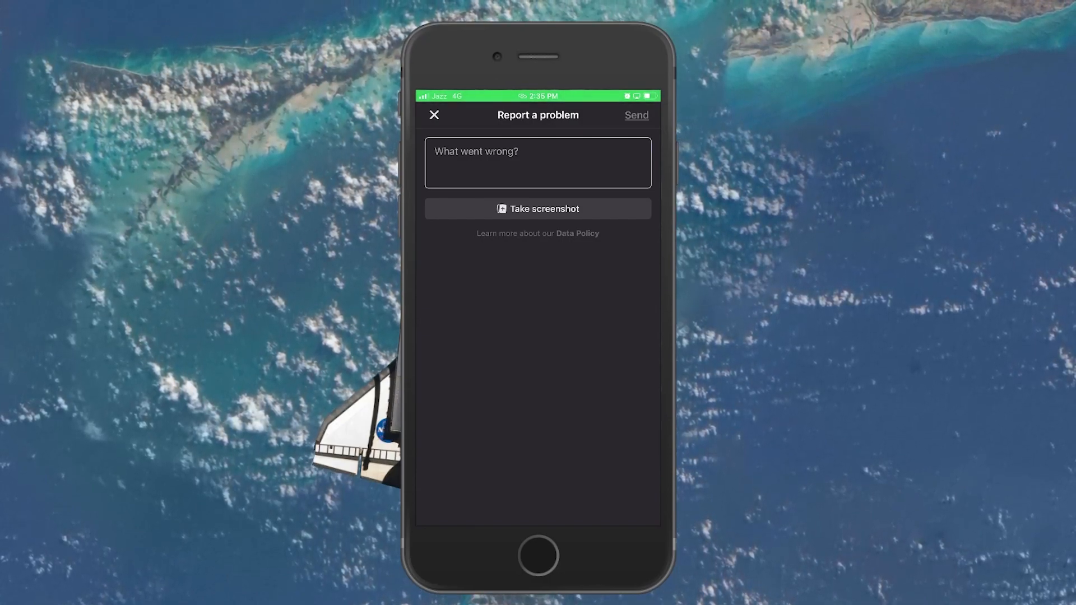
- Focus the 'What went wrong?' field, then exit Facebook without writing a description
click(538, 163)
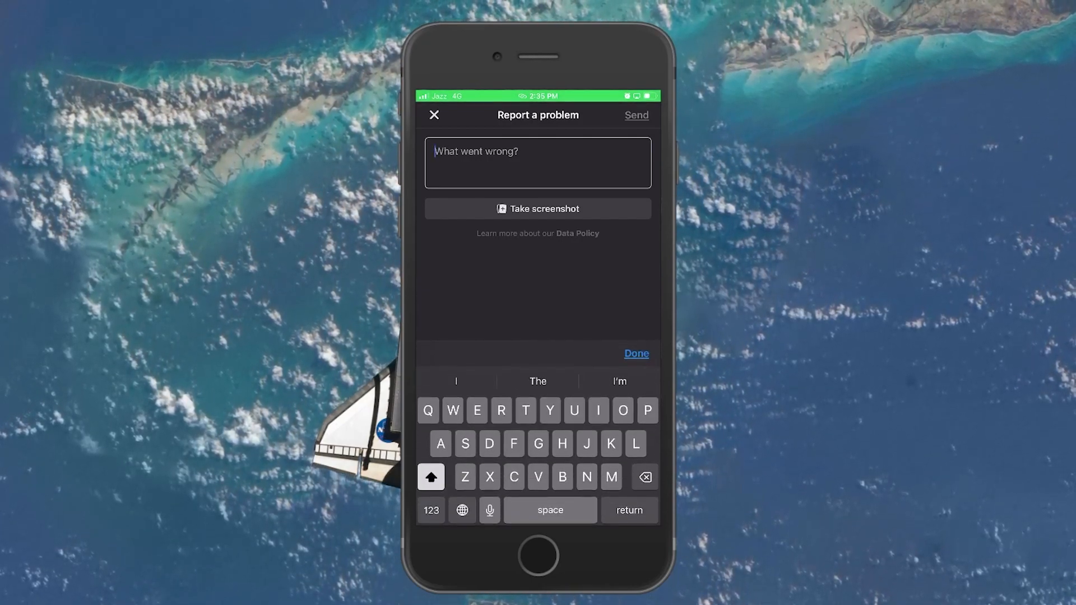
click(635, 354)
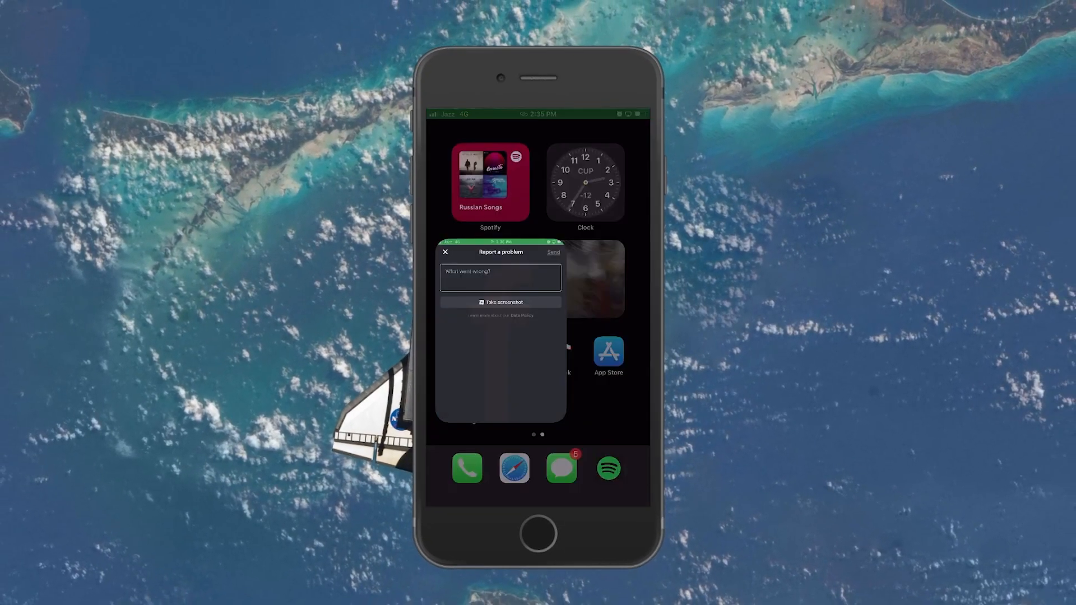
click(445, 252)
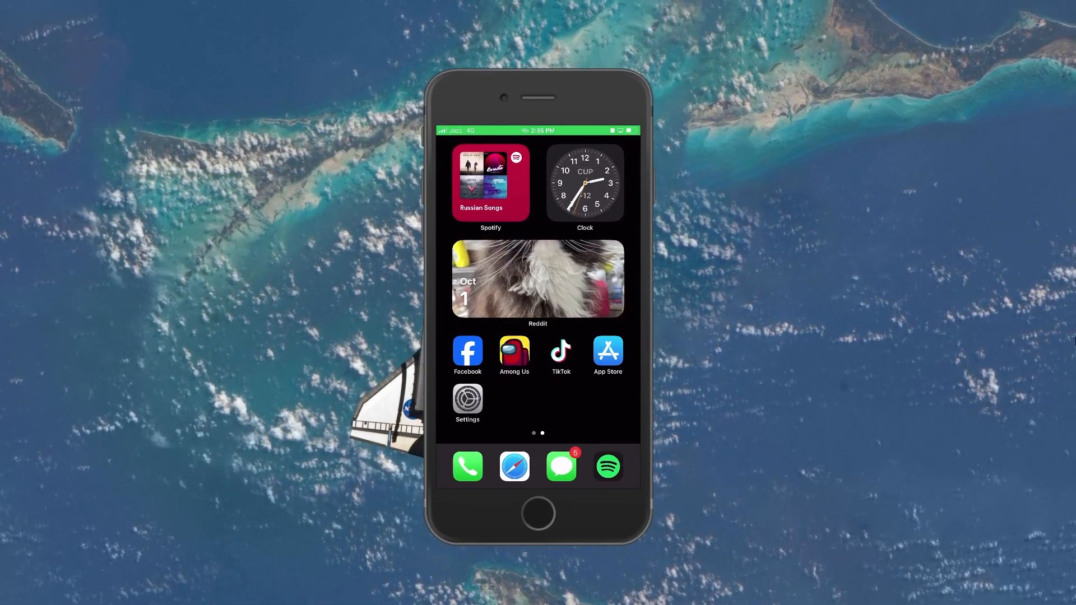